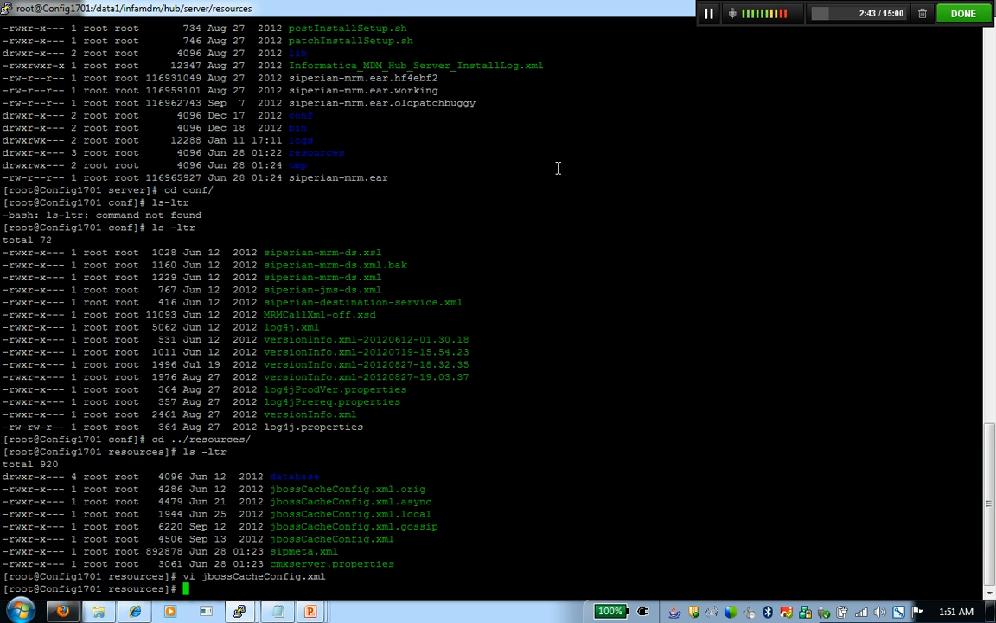
Confirm the directory with pwd and open jbossCacheConfig.xml.orig in vi.
type("pwd")
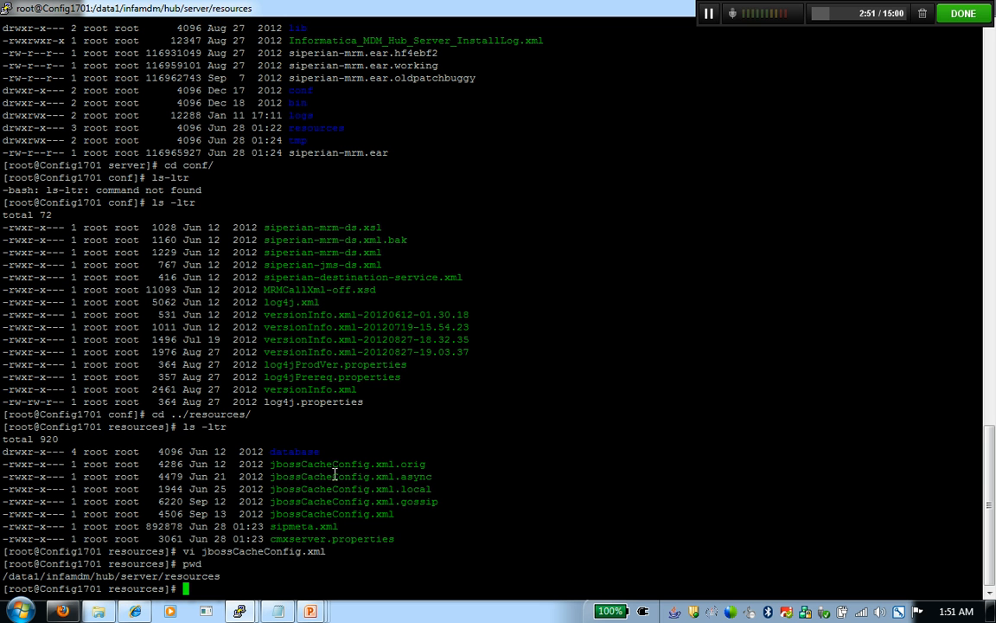
double_click(332, 513)
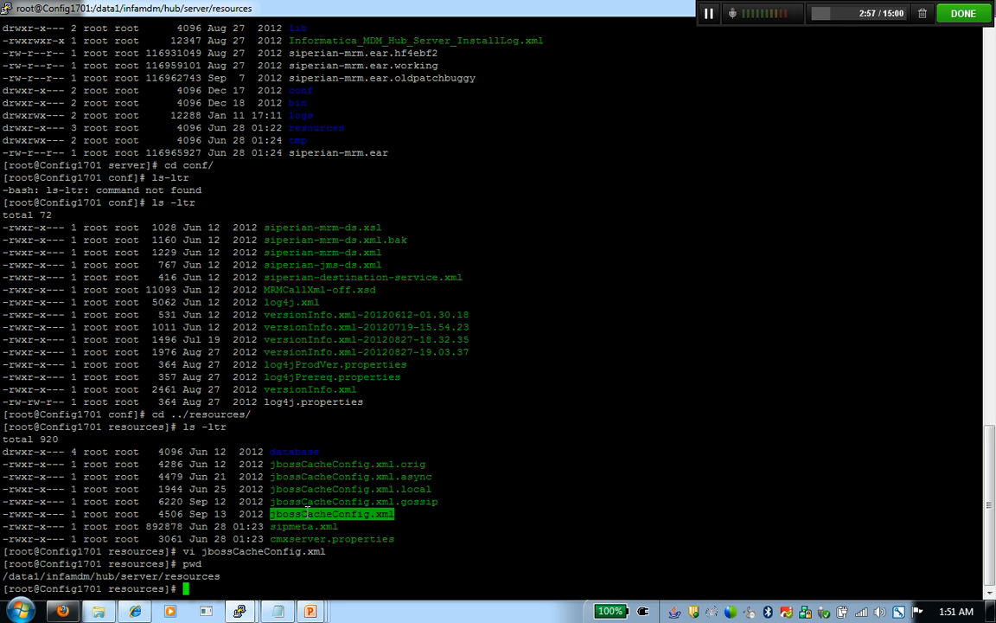
type("vi")
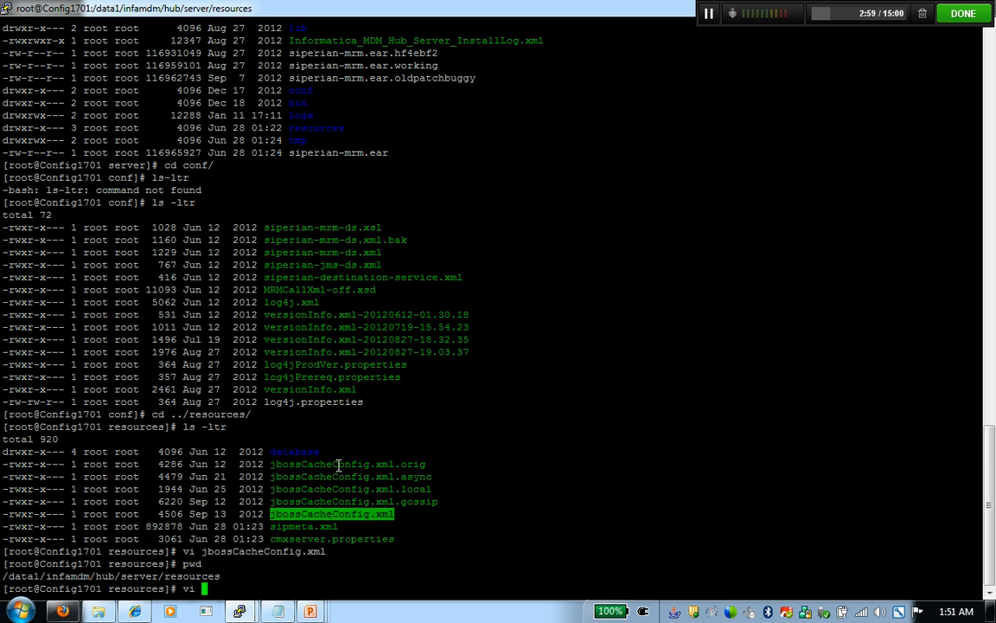
type("jbossCacheConfig.xml.orig")
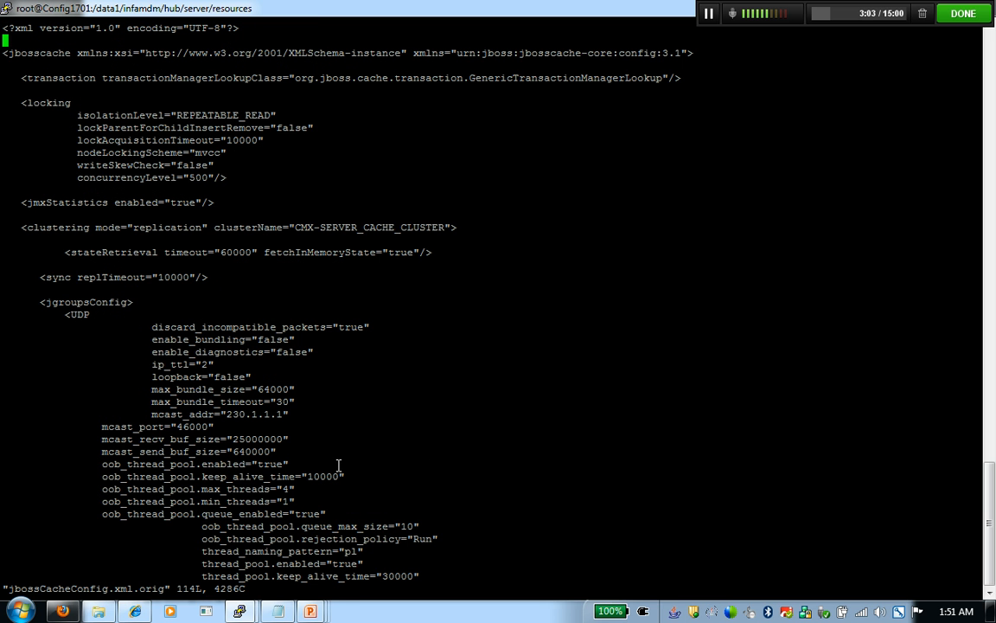
Page through the UDP jgroups stack, marking mcast_port 46000 and the FD_SOCK entry.
scroll("down", 3)
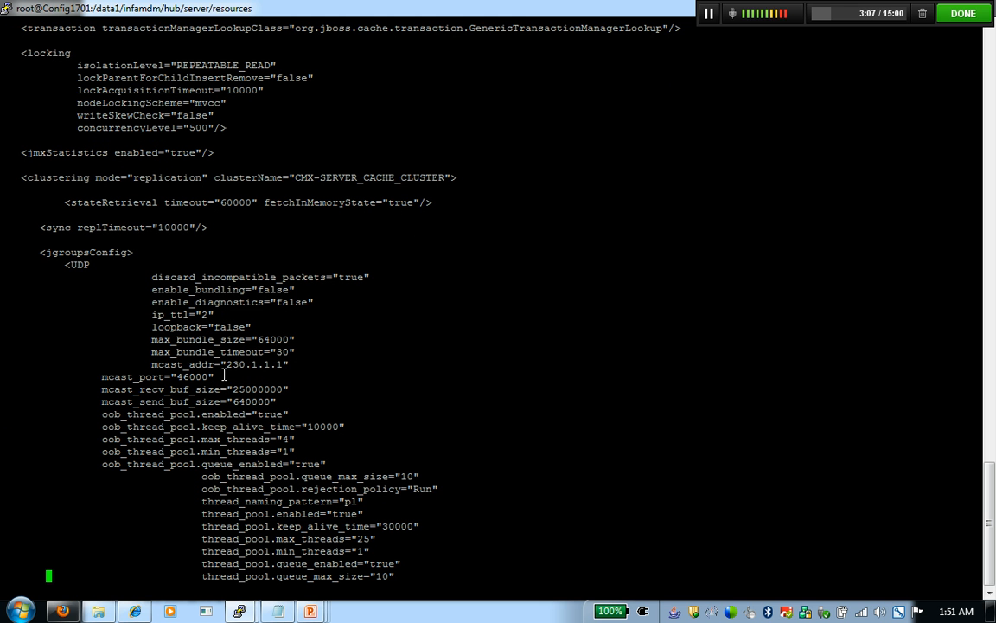
double_click(253, 363)
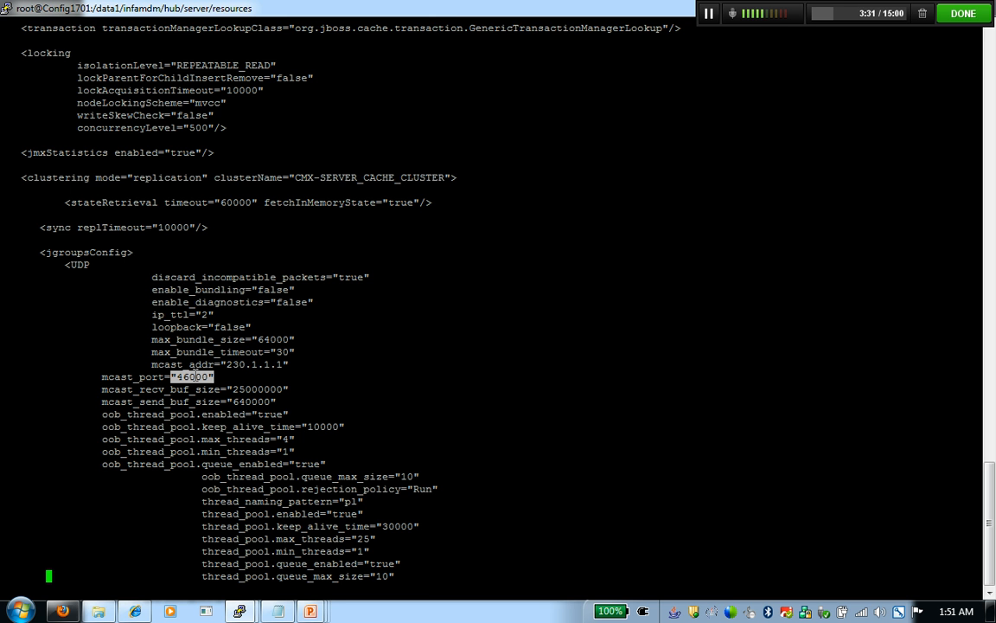
scroll("down", 3)
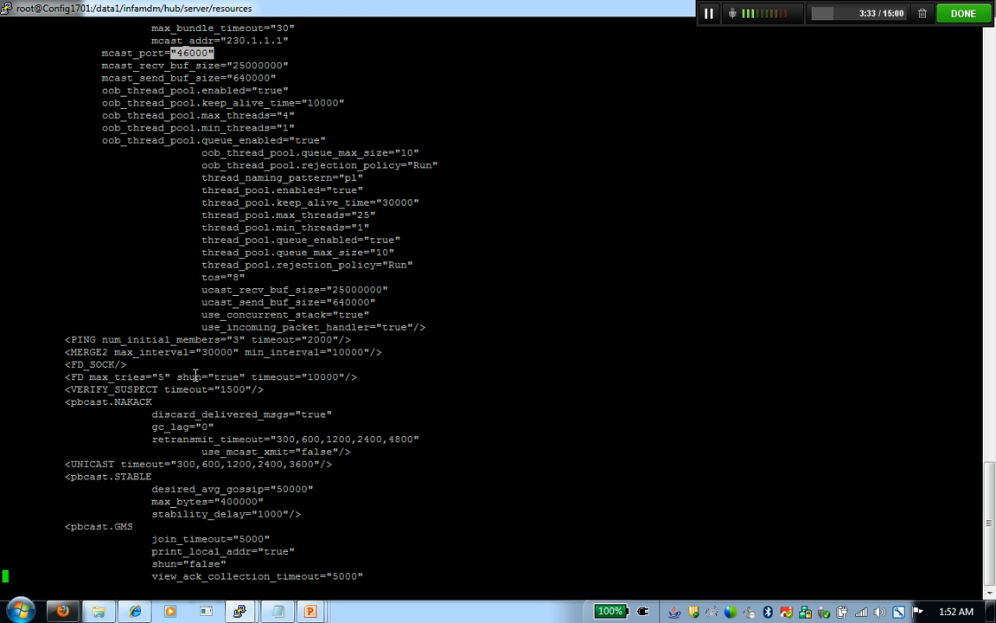
scroll("down", 3)
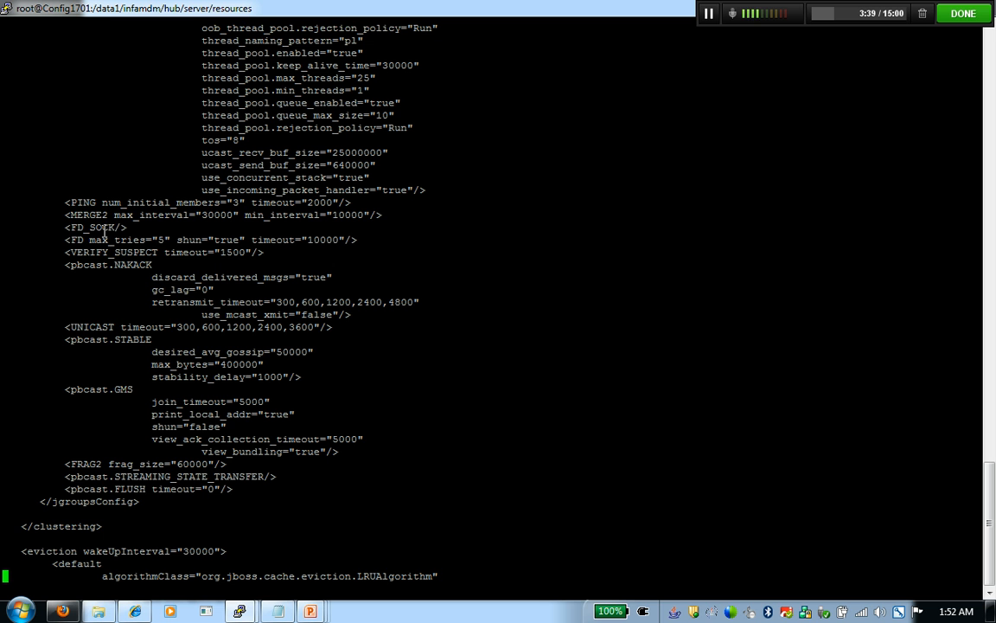
double_click(94, 226)
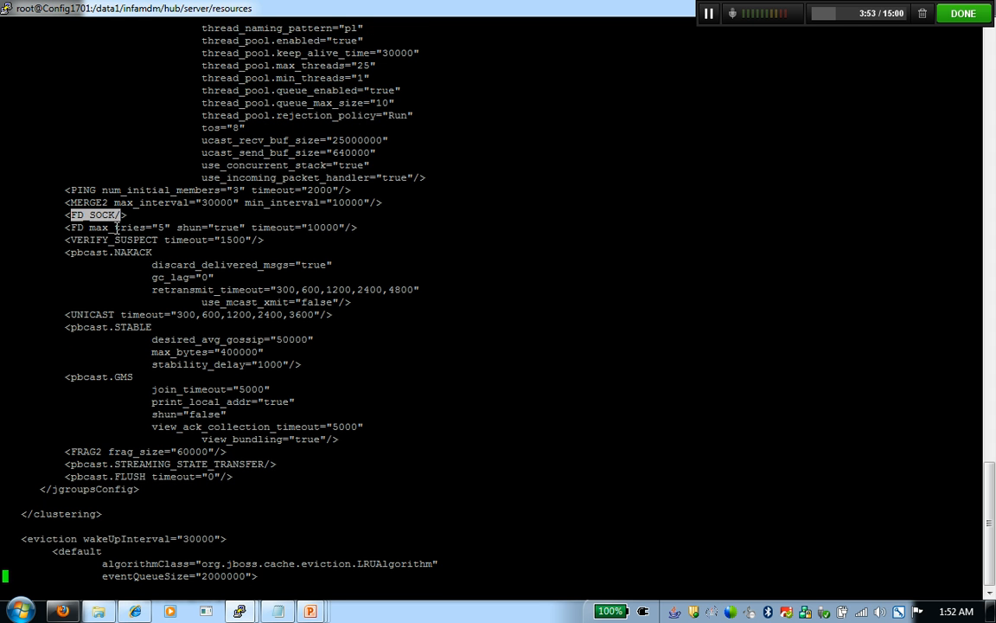
scroll("down", 3)
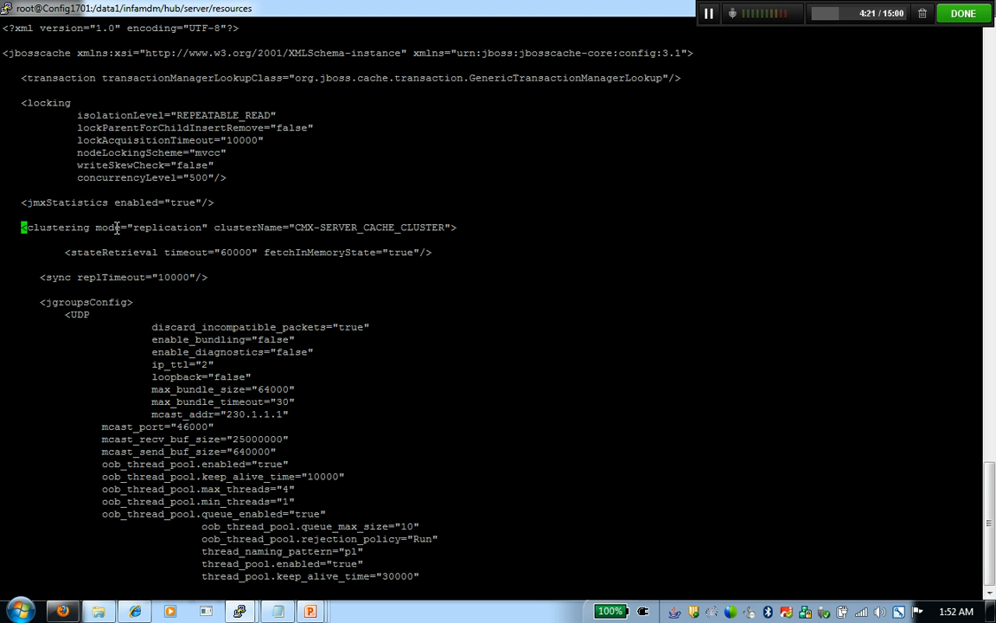
scroll("down", 3)
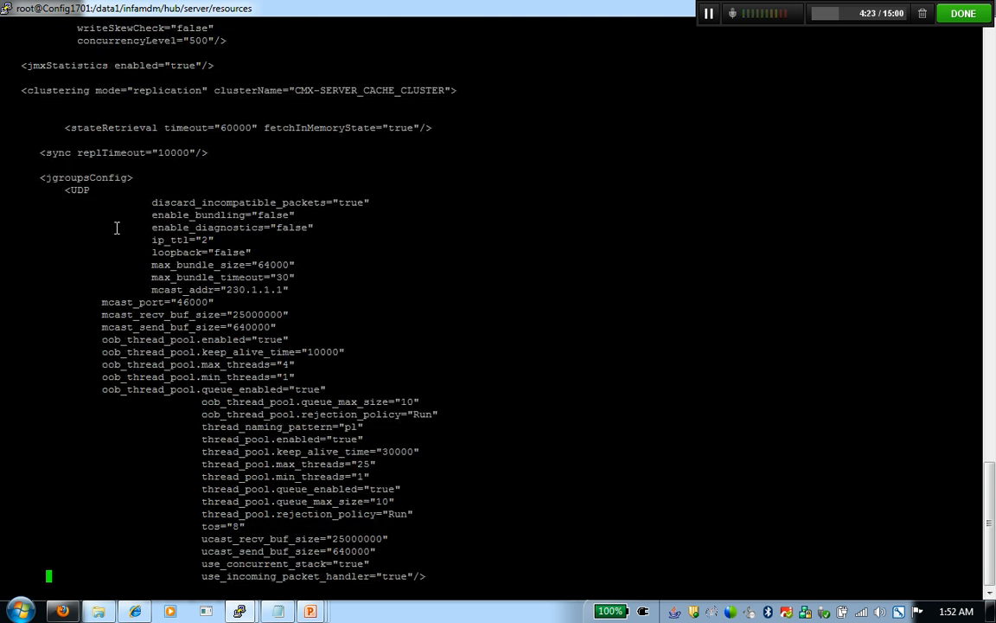
scroll("down", 3)
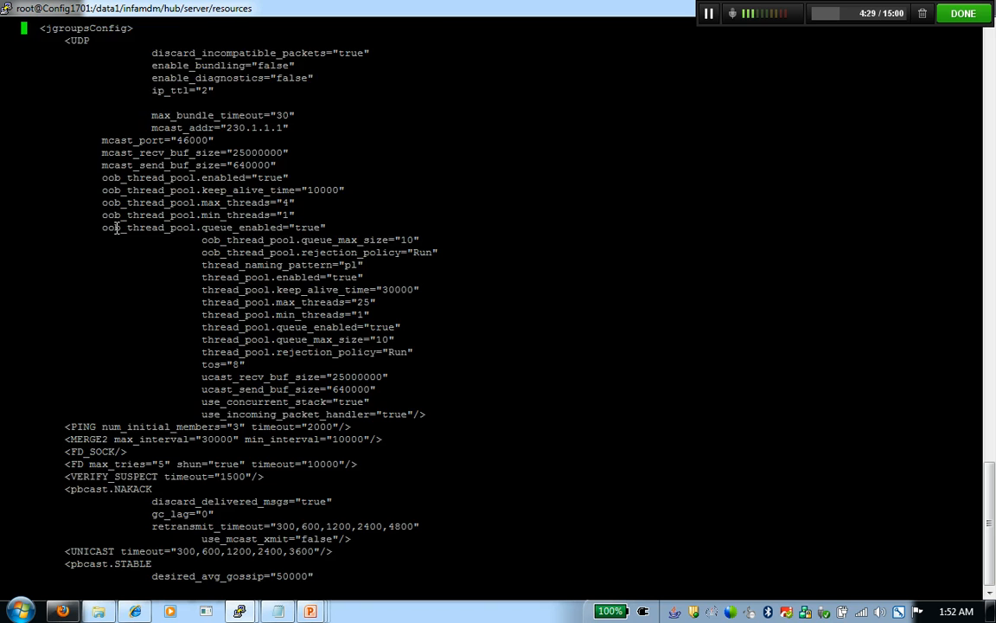
scroll("up", 3)
type("loopback=\"false\"")
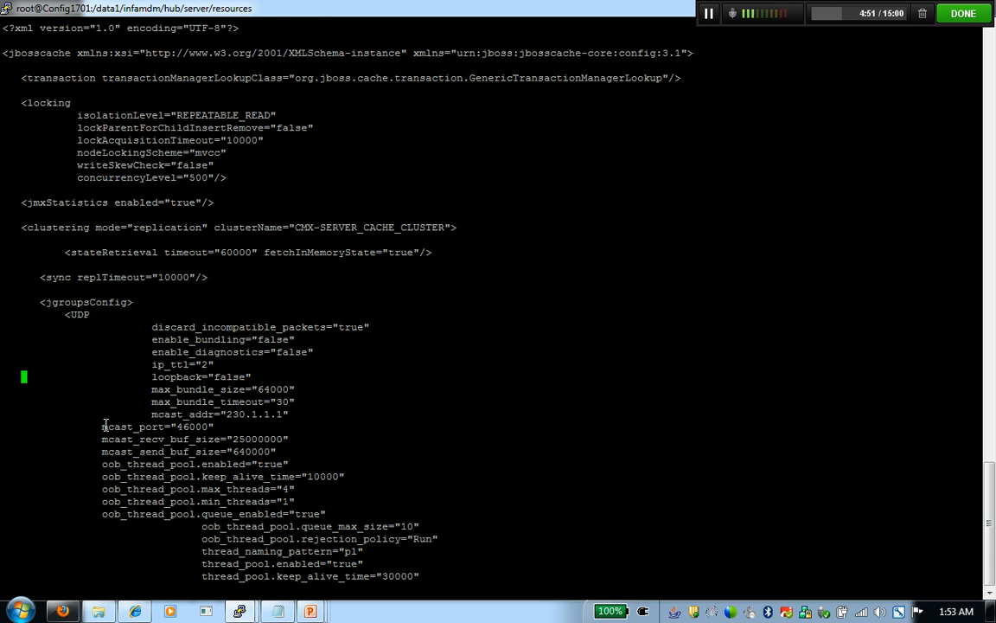
double_click(156, 425)
type(":")
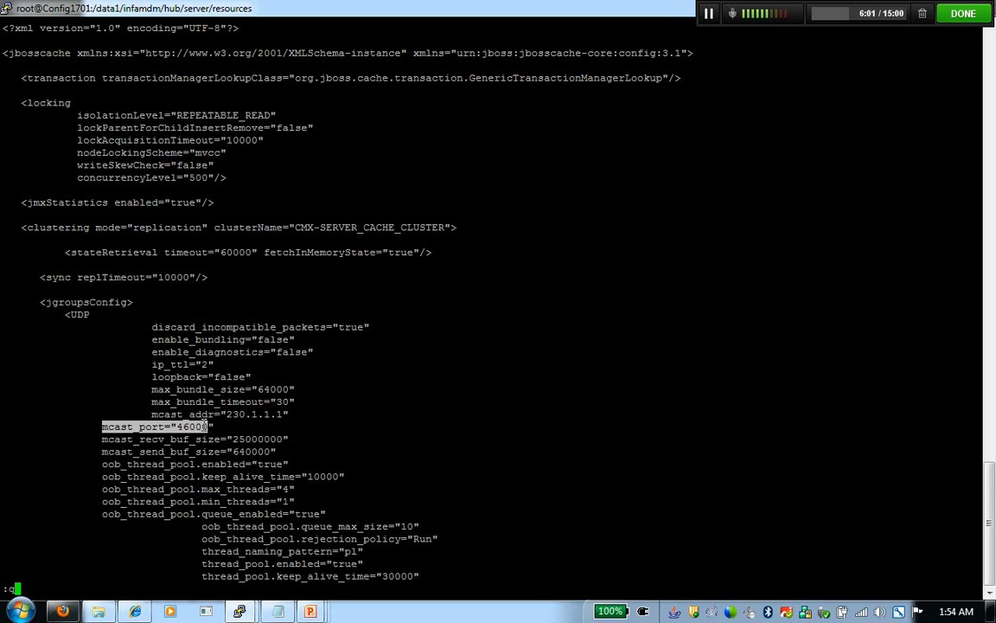
Quit the original file with :q! and view jbossCacheConfig.xml.async's async replication settings.
type("q!")
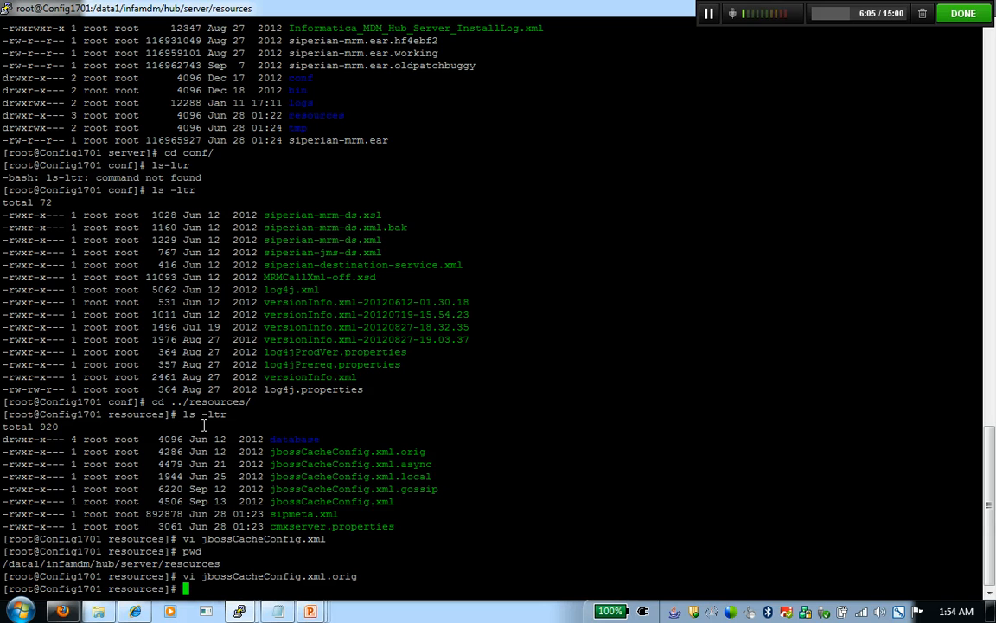
type("vi jbossCacheConfig.xml")
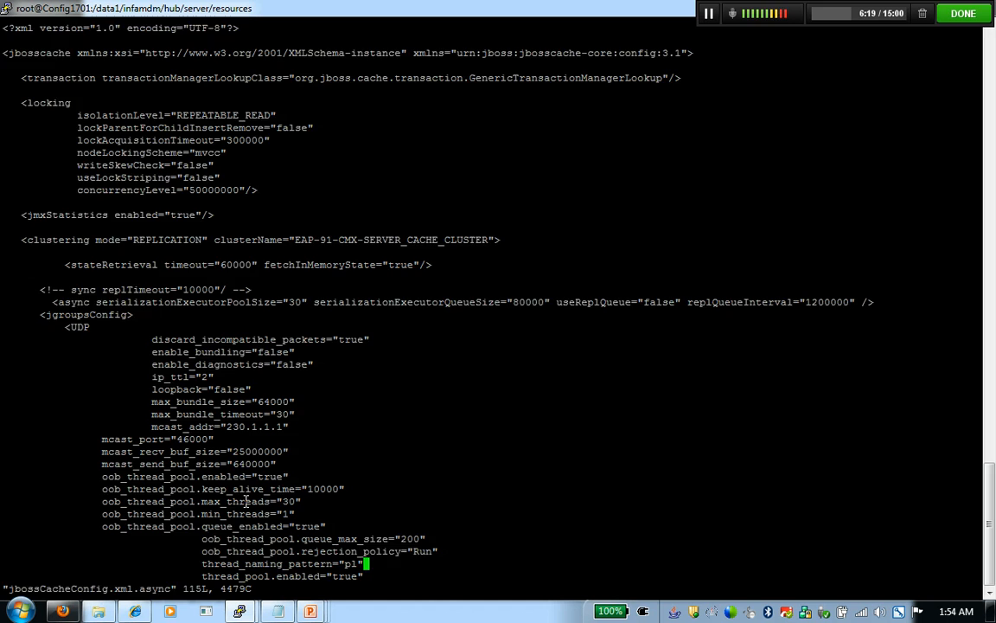
scroll("down", 3)
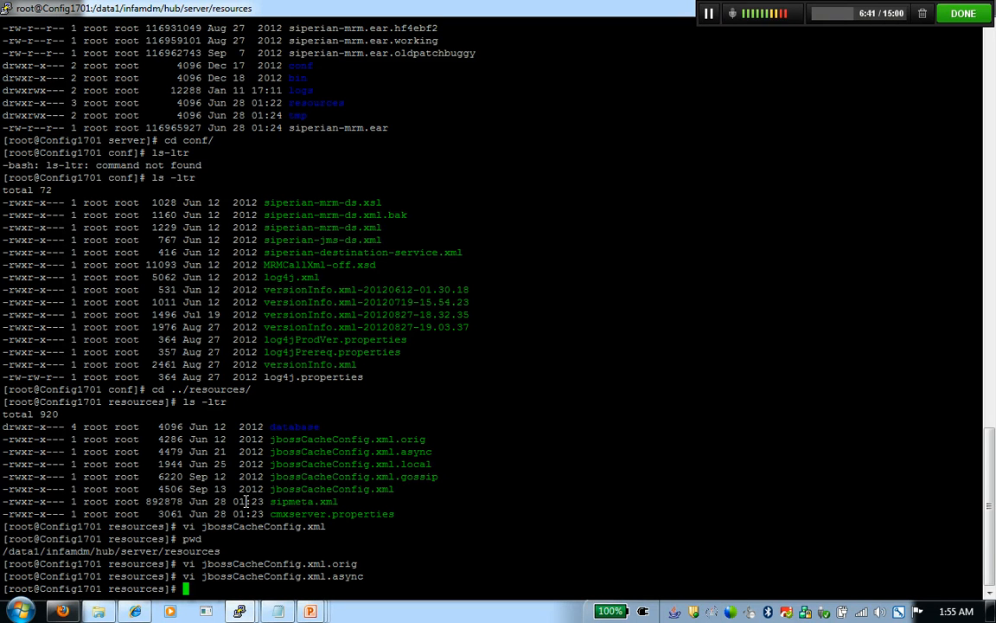
Open the active jbossCacheConfig.xml in vi and page down to its TCP stack.
type("vi")
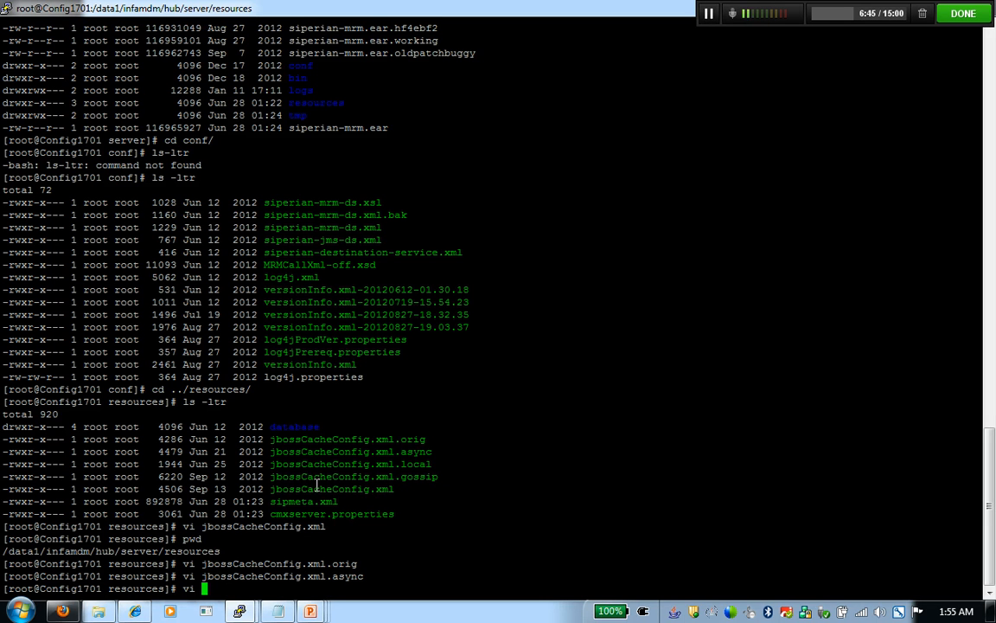
double_click(332, 488)
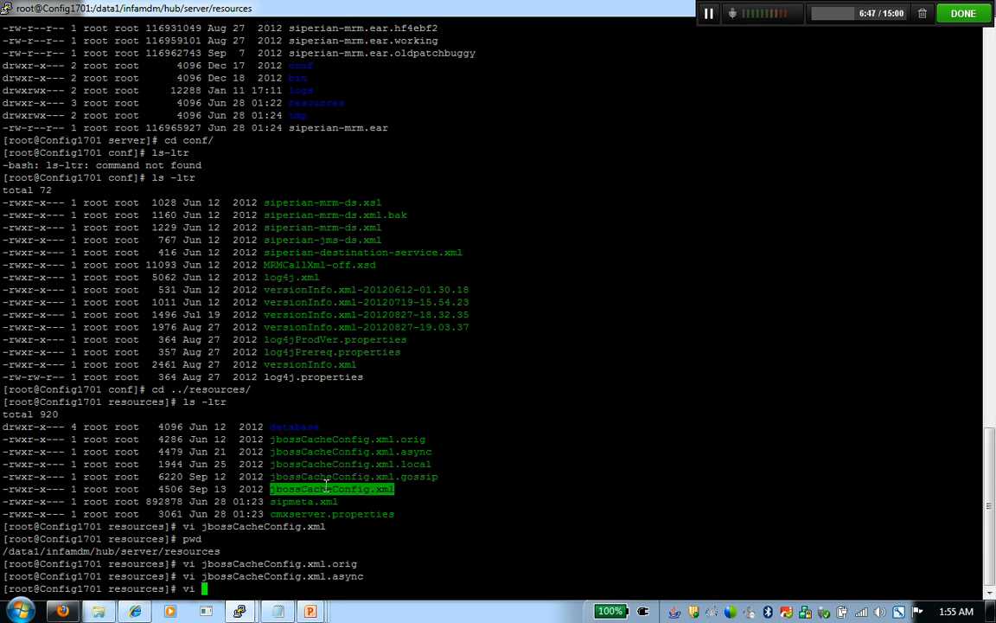
type("jbossC")
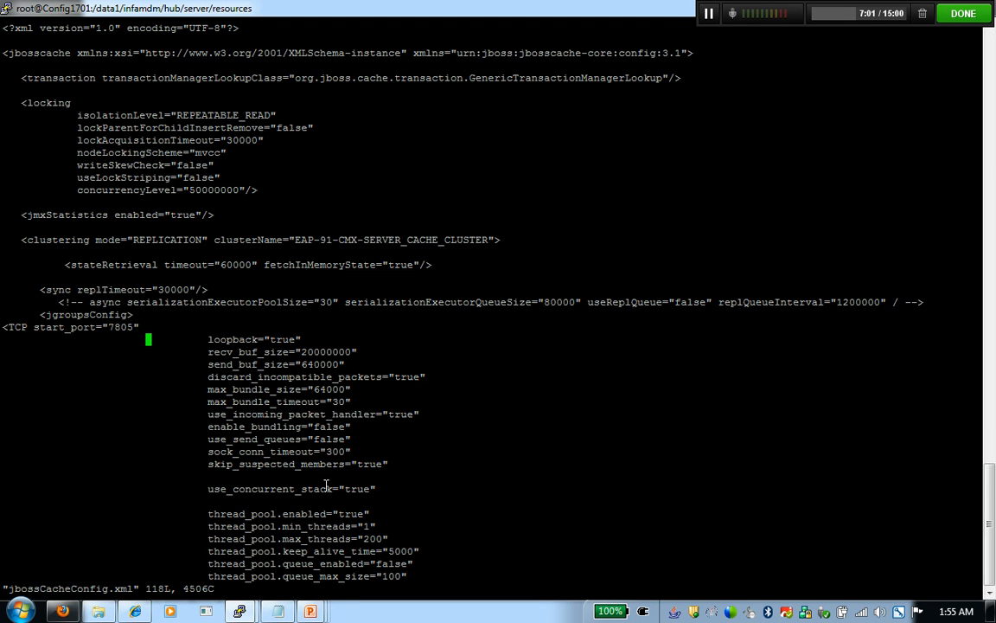
scroll("down", 3)
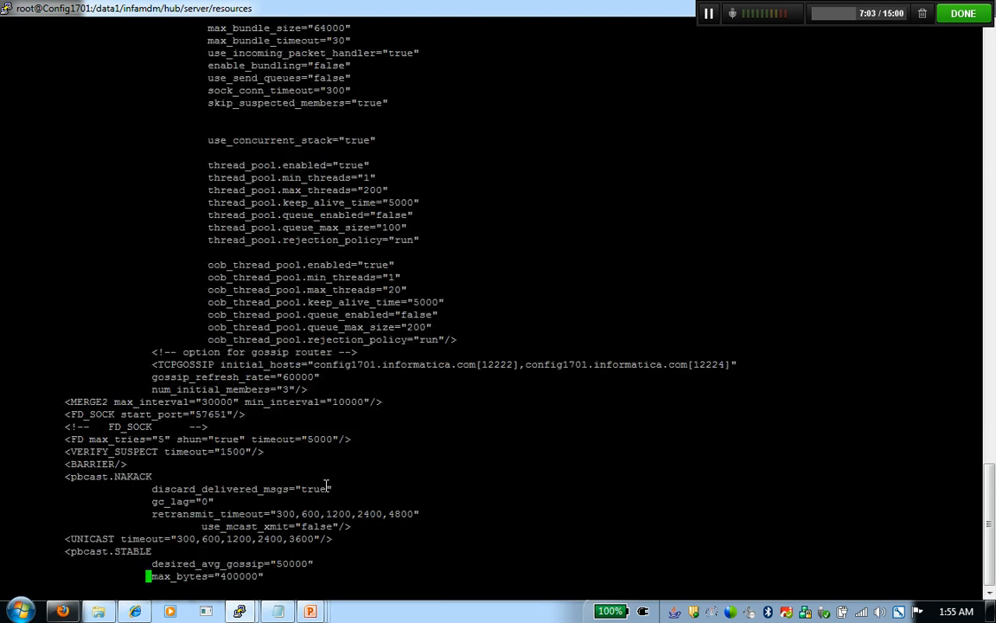
scroll("down", 3)
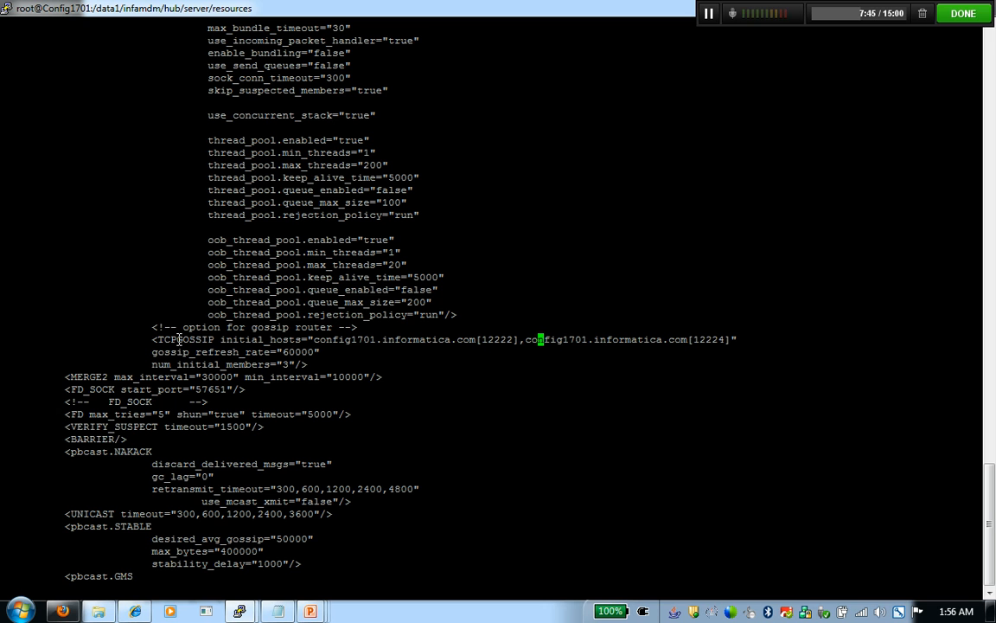
Highlight the TCPGOSSIP initial_hosts line, then switch to another window.
double_click(194, 339)
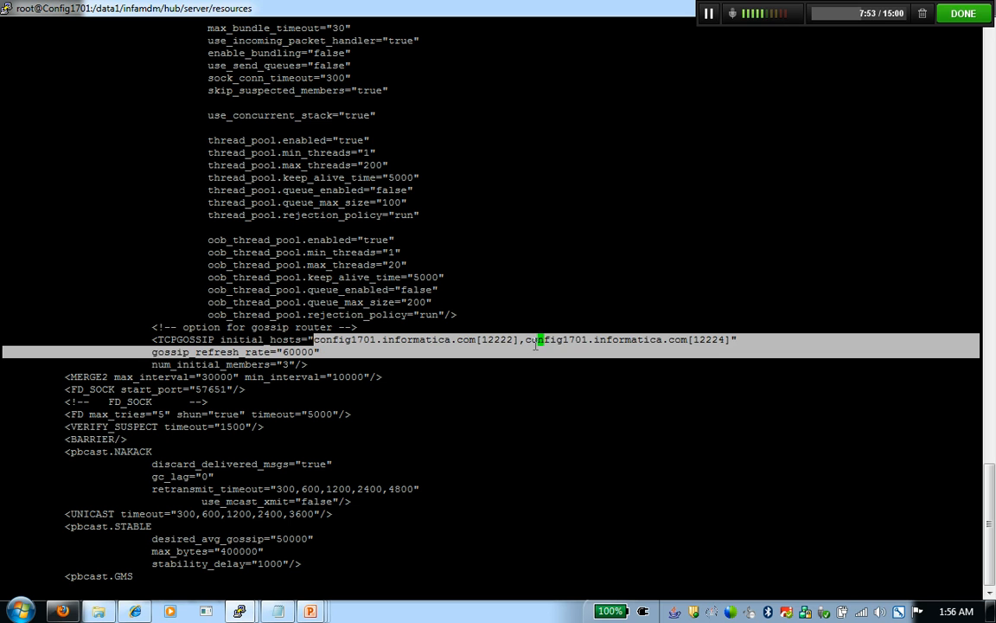
double_click(710, 339)
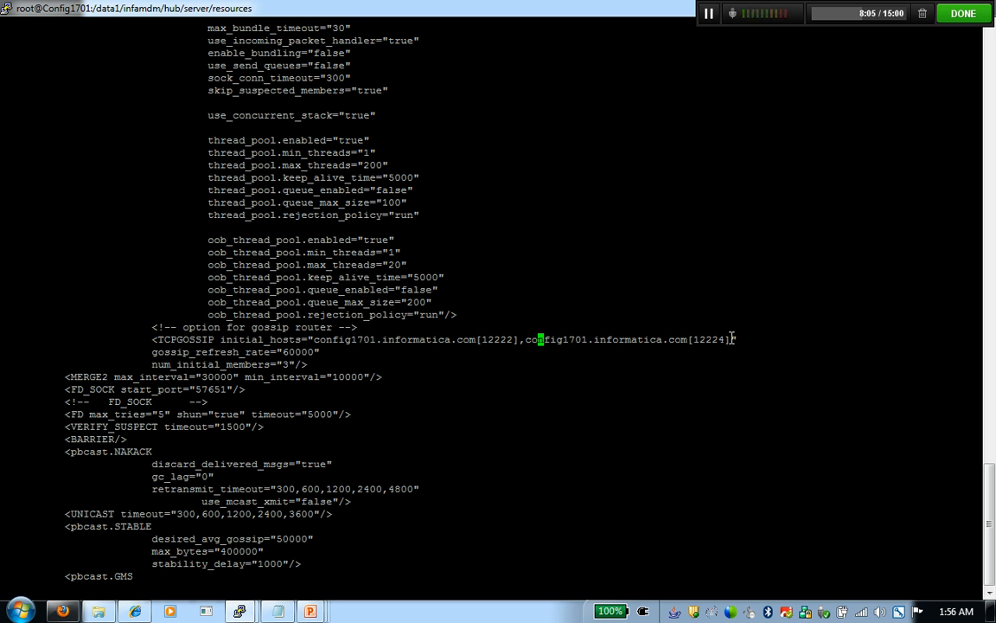
mouse_move(436, 329)
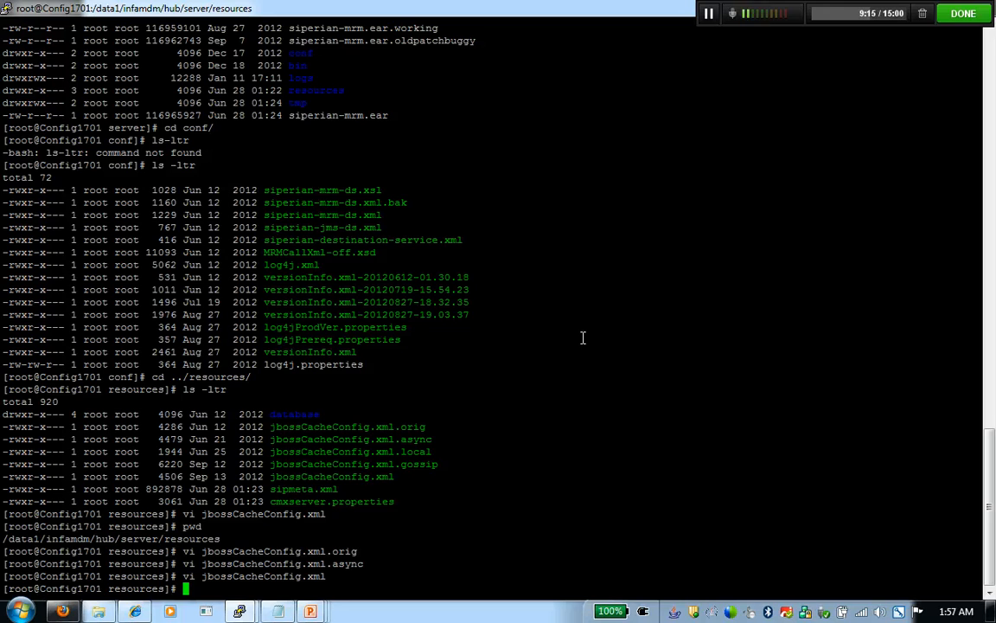
key("alt+tab")
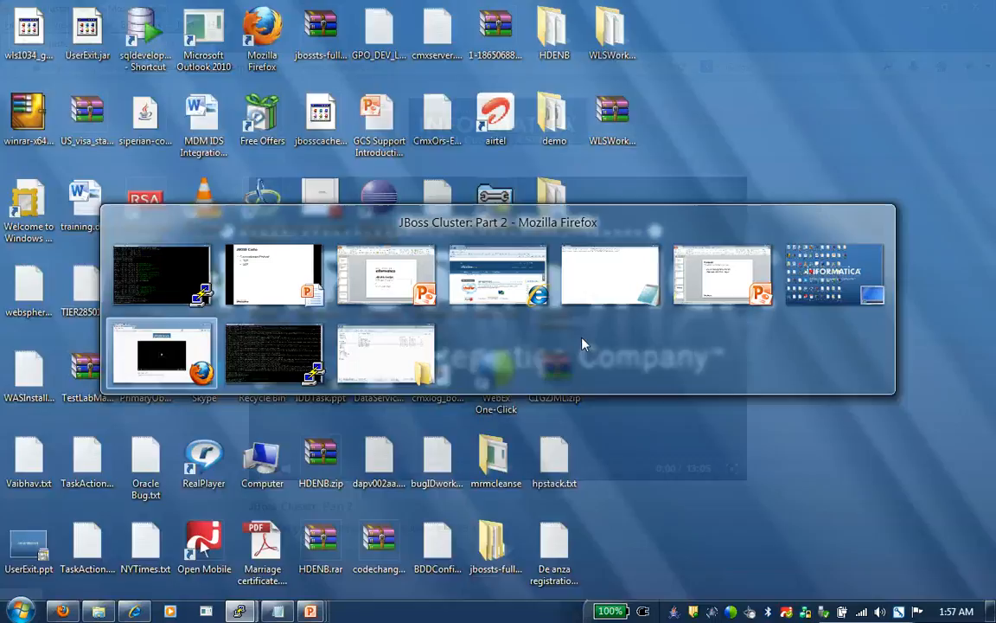
On the second server's session, cd conf/ and open jboss-log4j.xml in vi.
left_click(161, 275)
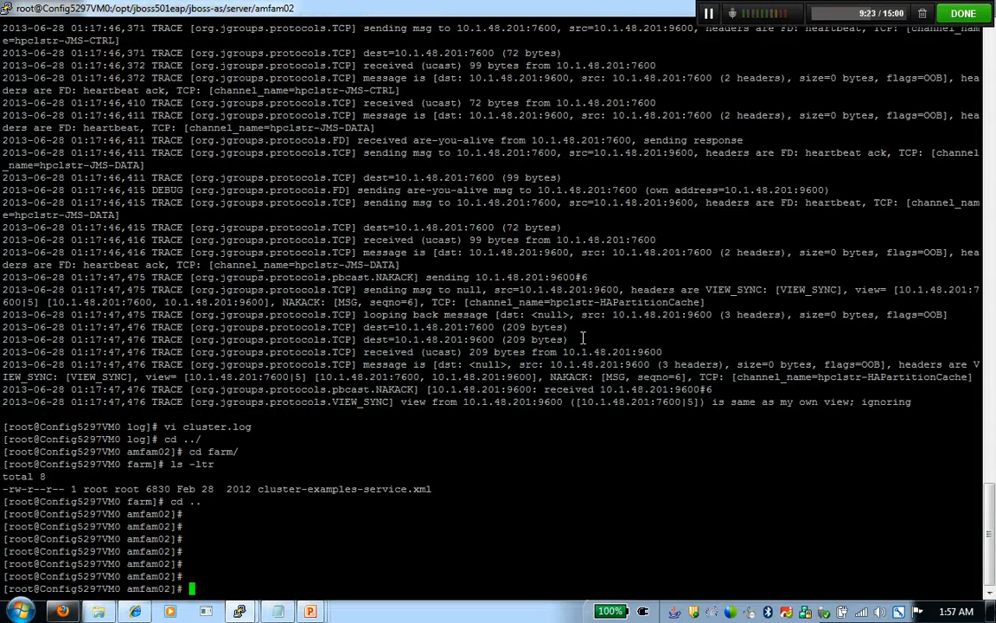
type("cd conf/")
type("ls -ltr")
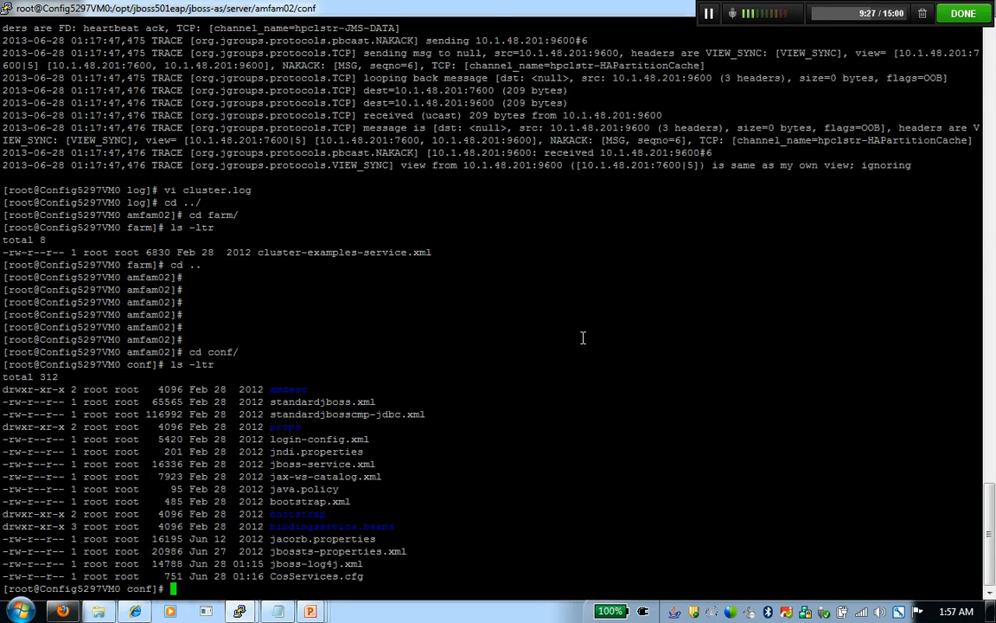
type("vi")
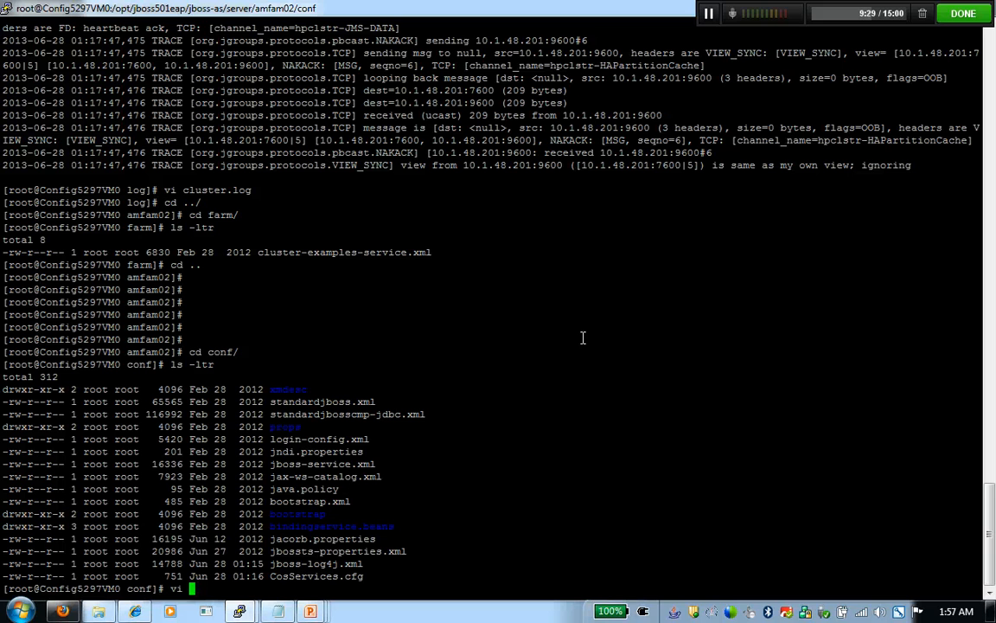
type("jboss-log4j.xml")
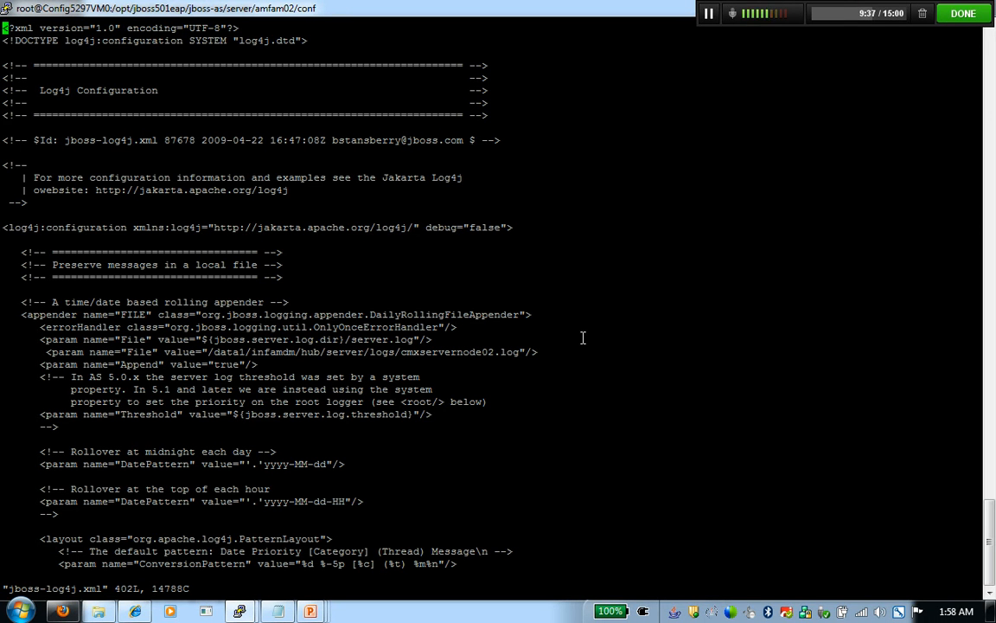
Search /cl to reach the Clustering section and highlight the org.jgroups TRACE category.
type("/cl")
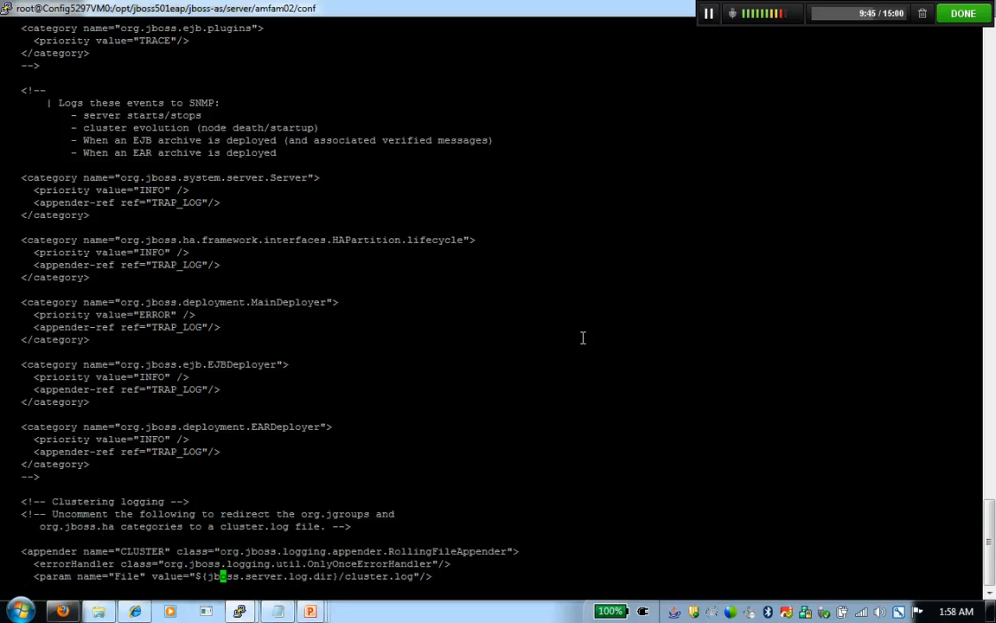
scroll("down", 3)
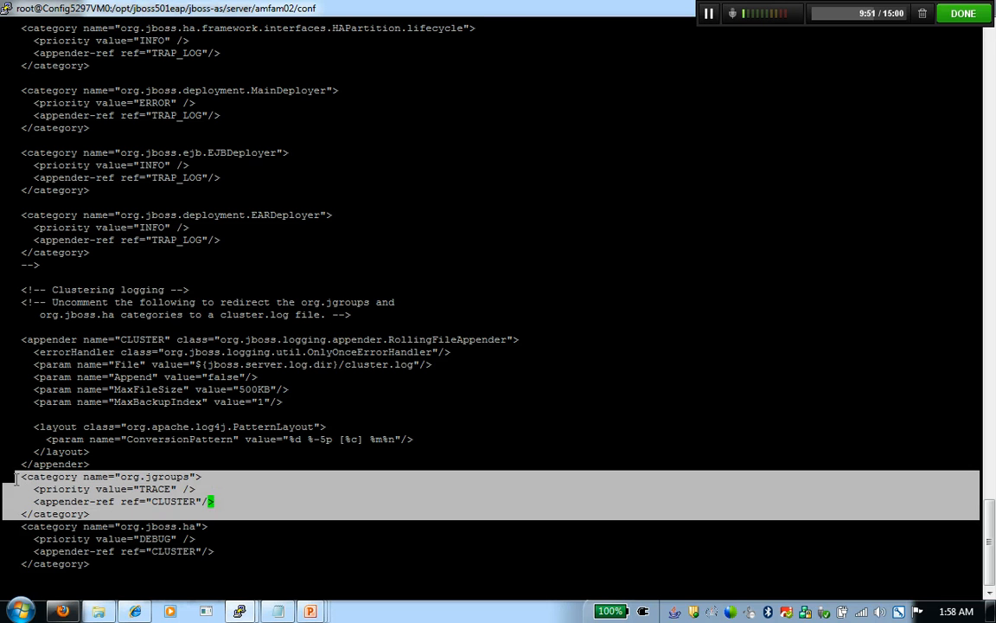
double_click(154, 488)
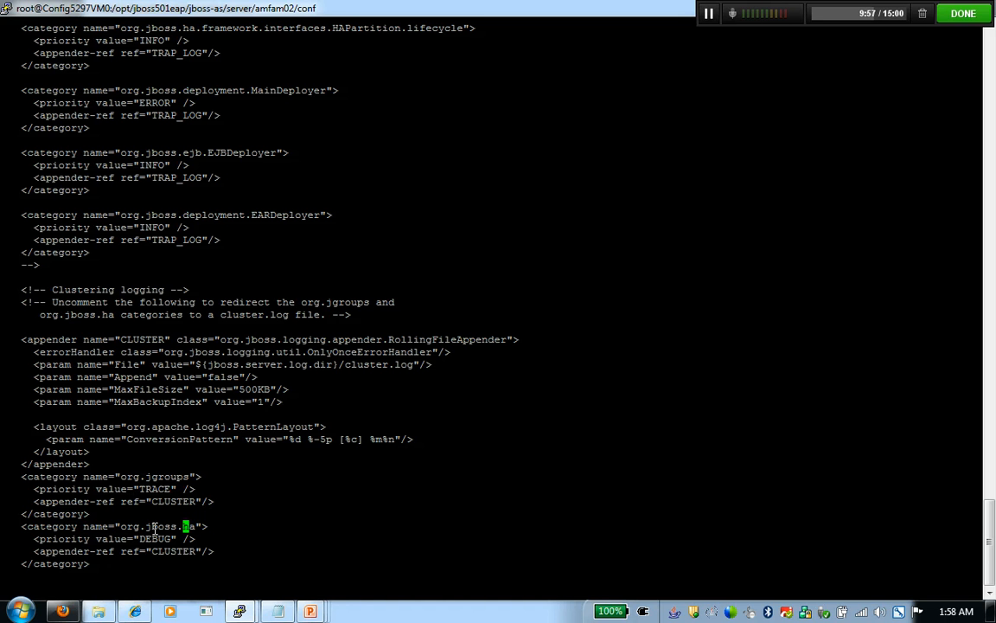
Change the org.jboss.ha category name to org.jboss.cache at DEBUG going to cluster.log.
key("i")
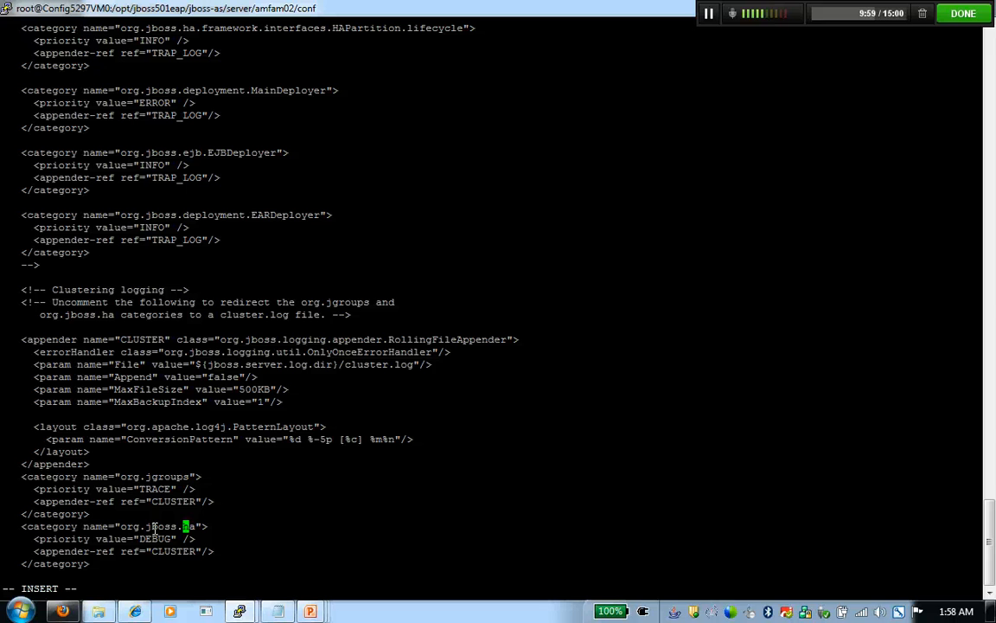
type("cache")
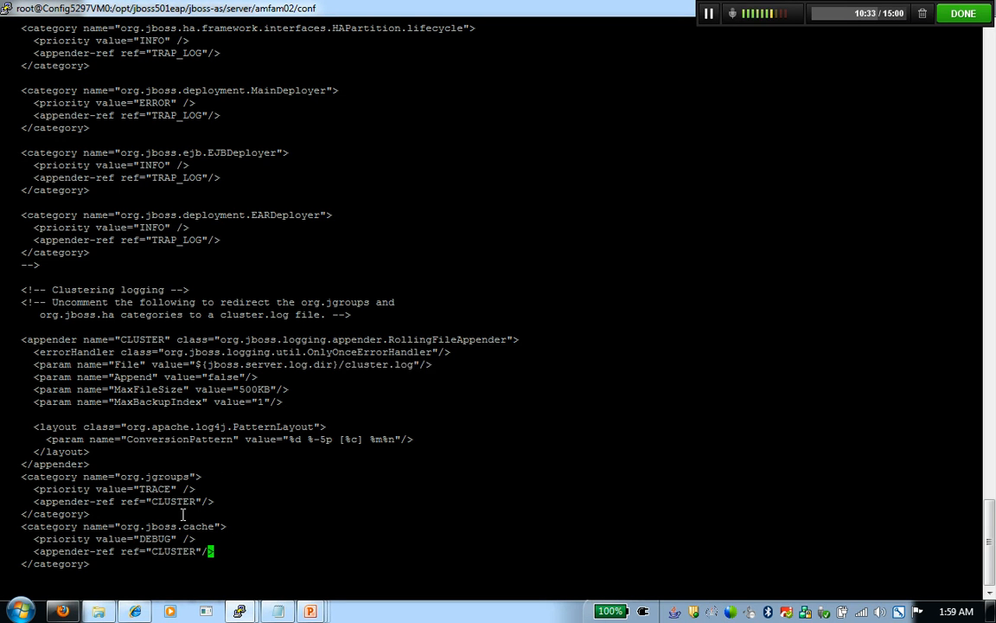
double_click(166, 526)
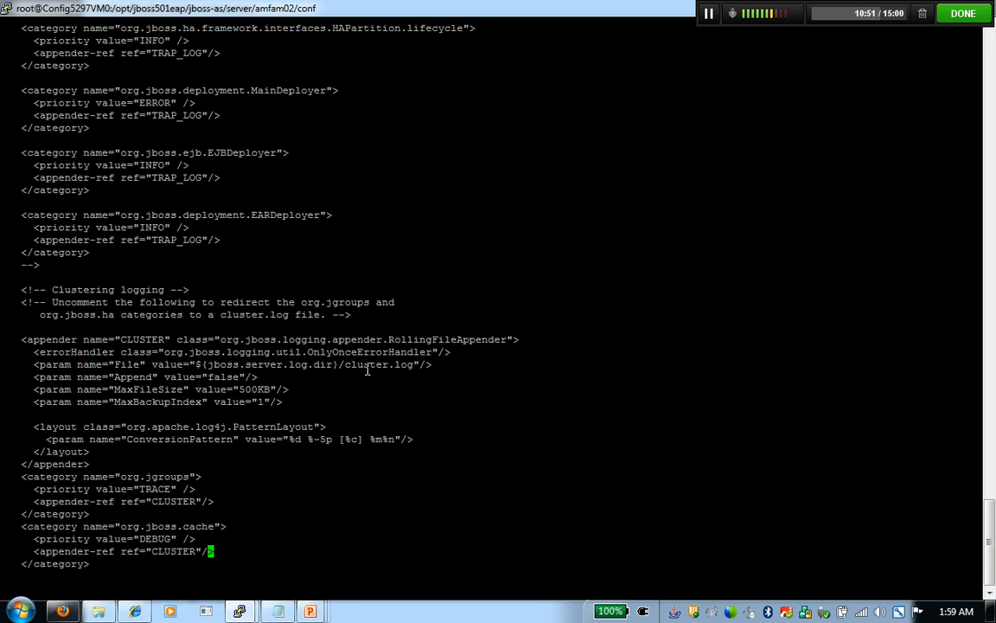
double_click(384, 364)
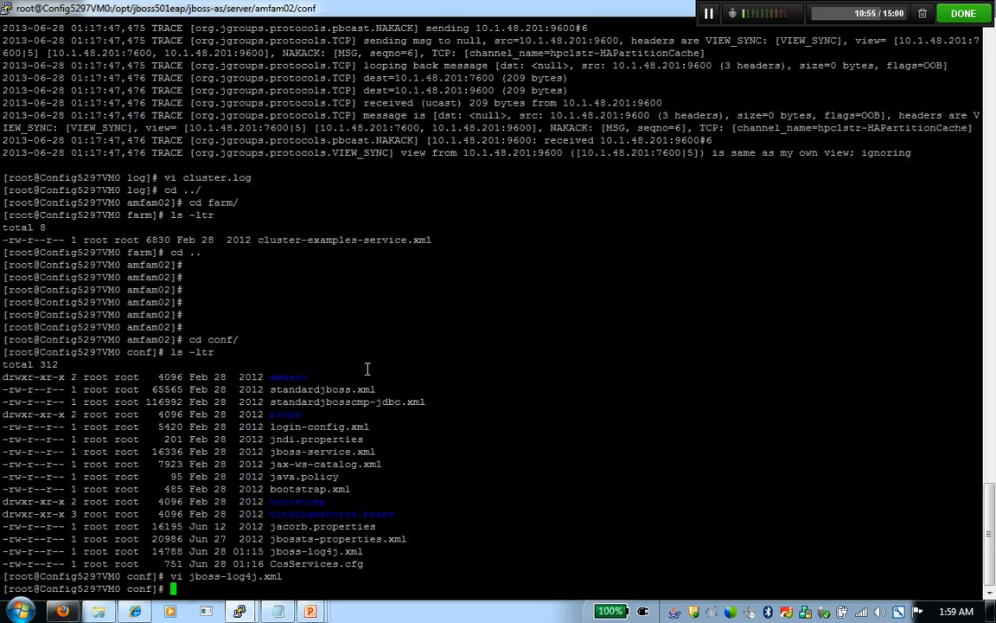
Change to the server's log directory to open cluster.log.
type("cd login-config.xml")
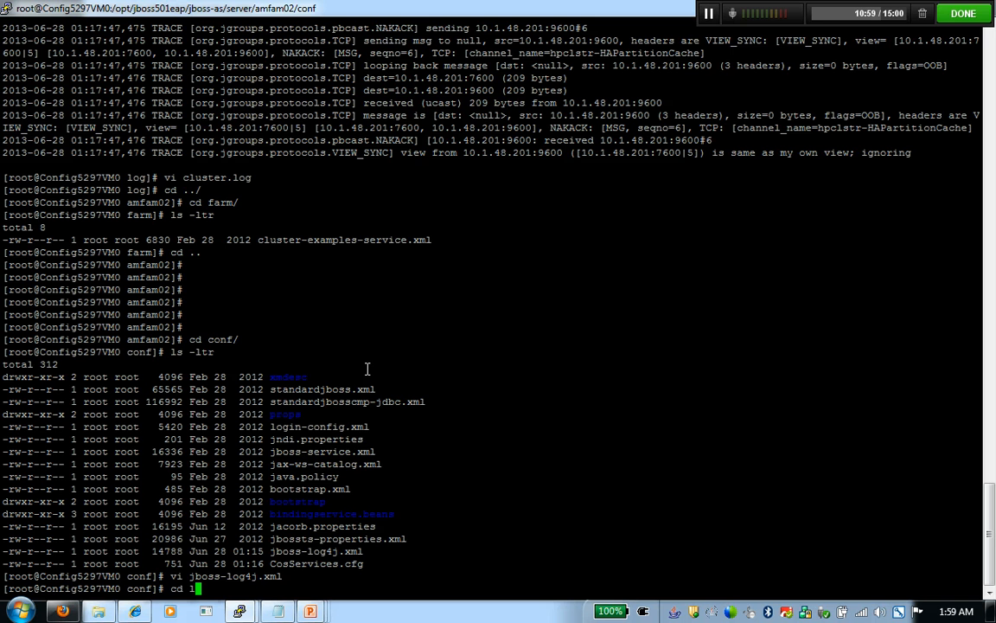
type("./log/")
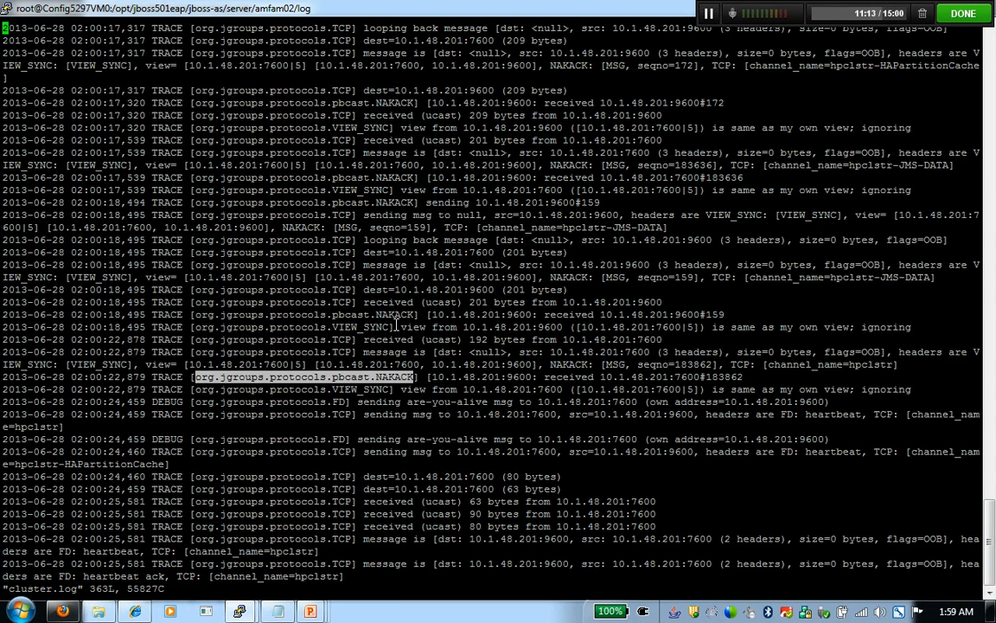
mouse_move(327, 394)
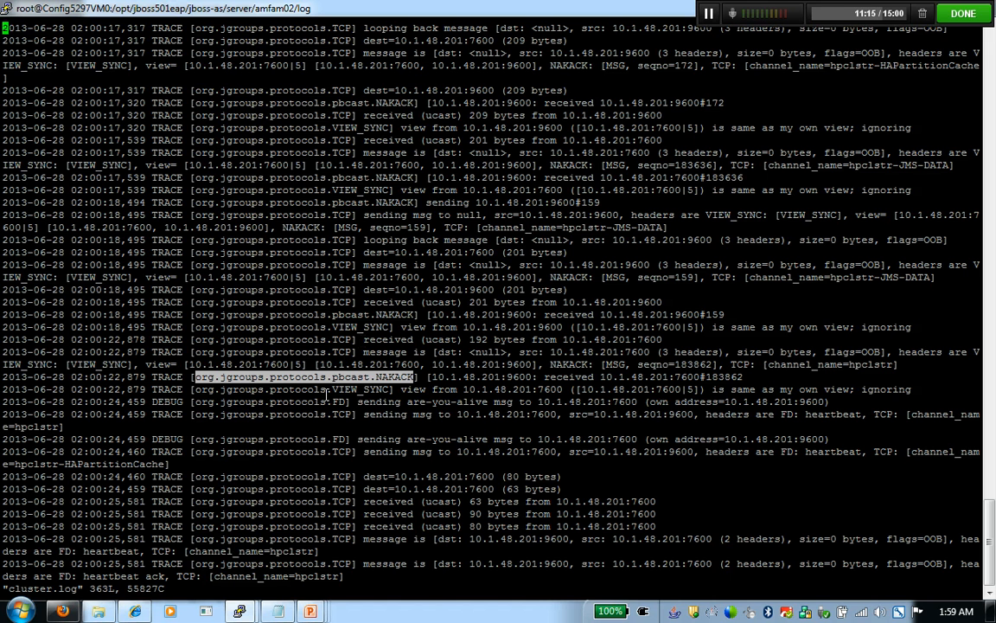